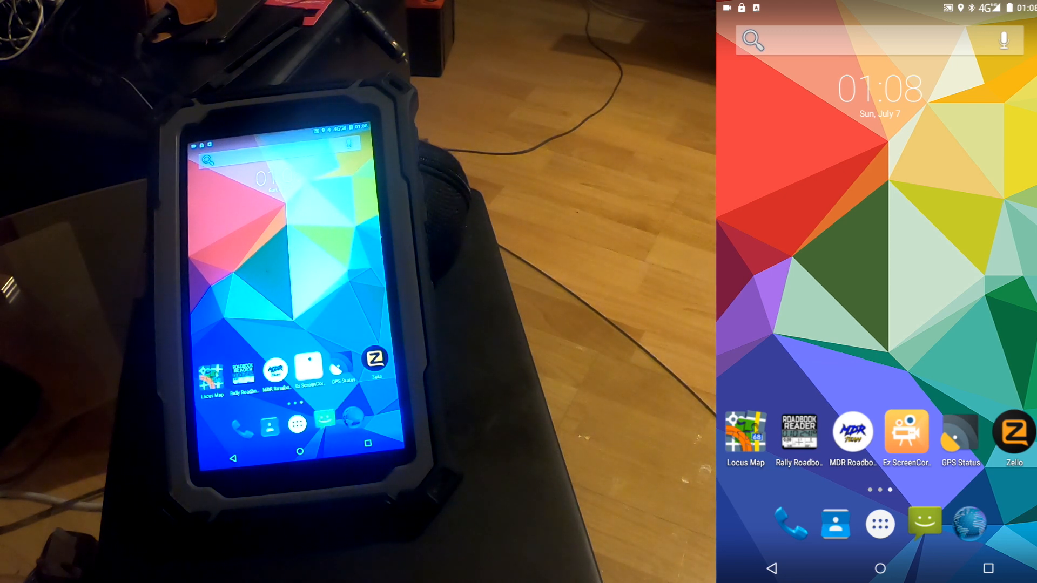
Launch Rally Roadbook Reader from the Android home screen to reach My Roadbooks
{"action": "left_click", "coordinate": [799, 432]}
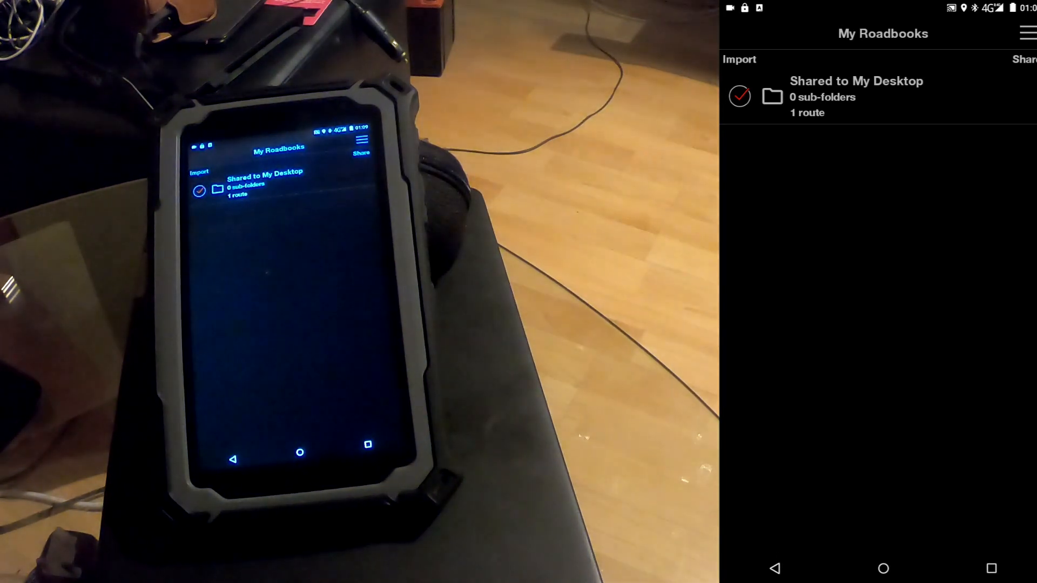
{"action": "left_click", "coordinate": [857, 97]}
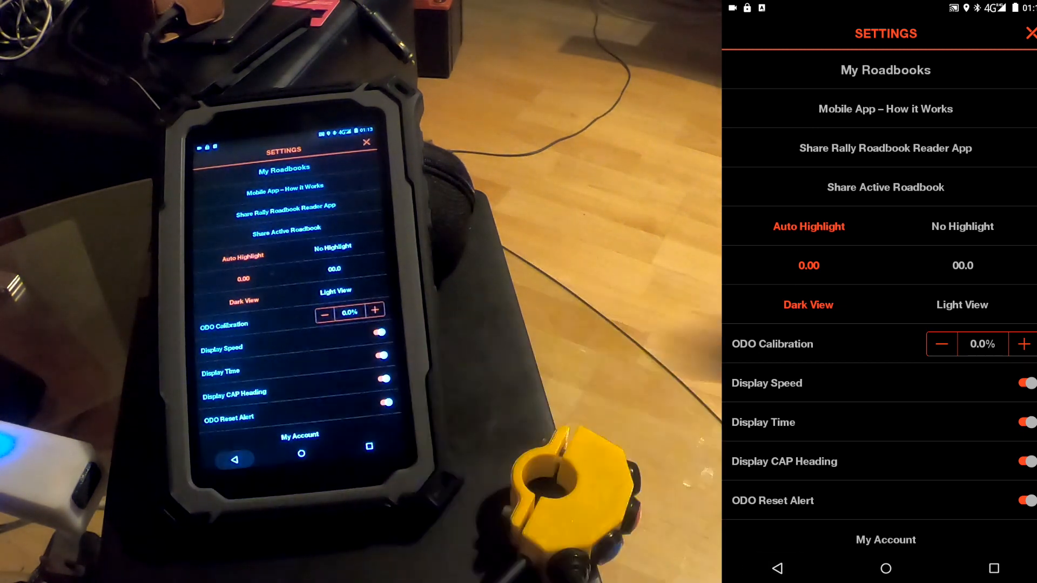
Close the settings screen to return to the roadbook at instructions 11–15
{"action": "left_click", "coordinate": [1029, 33]}
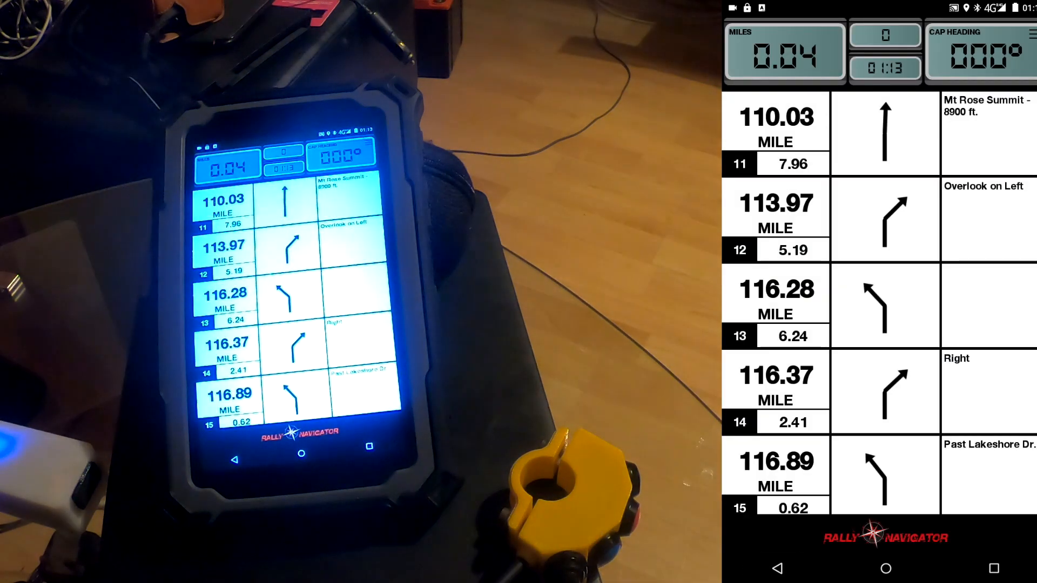